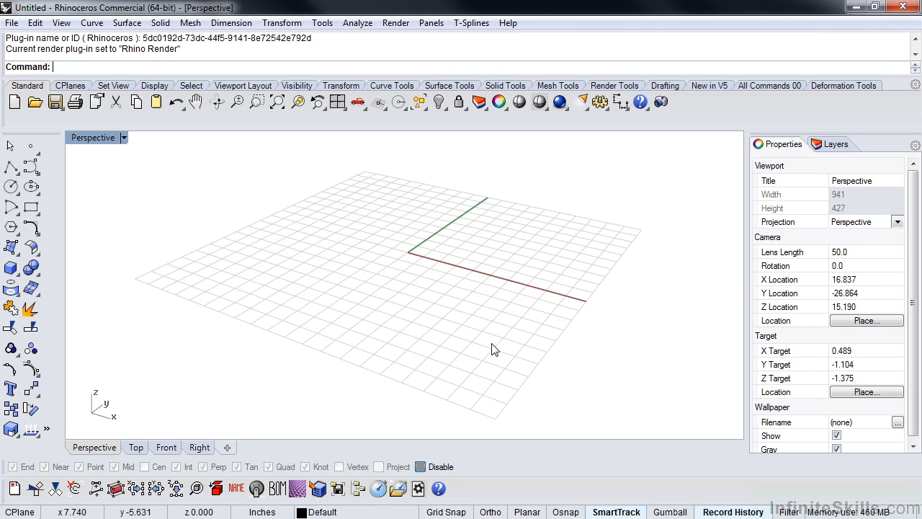
Step: Orbit the Perspective view slightly and launch Rhino Options from the Tools menu
drag(495, 350, 483, 353)
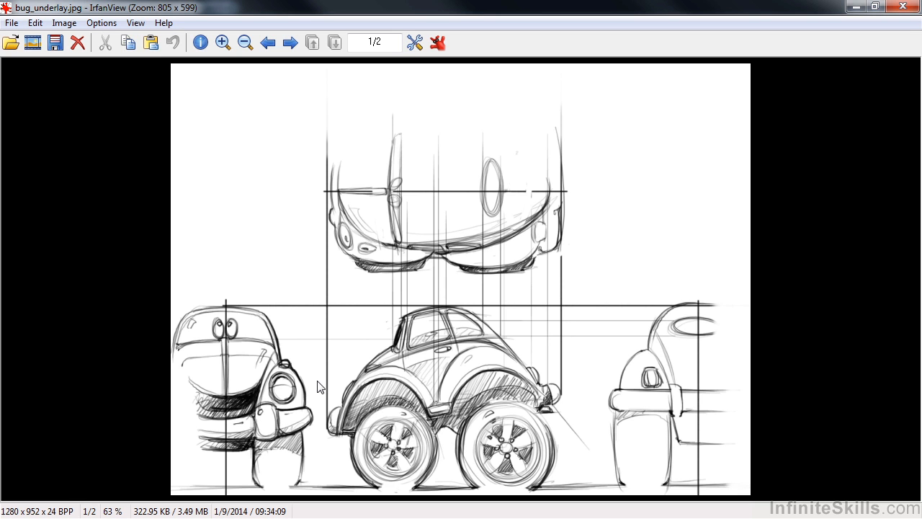
mouse_move(382, 397)
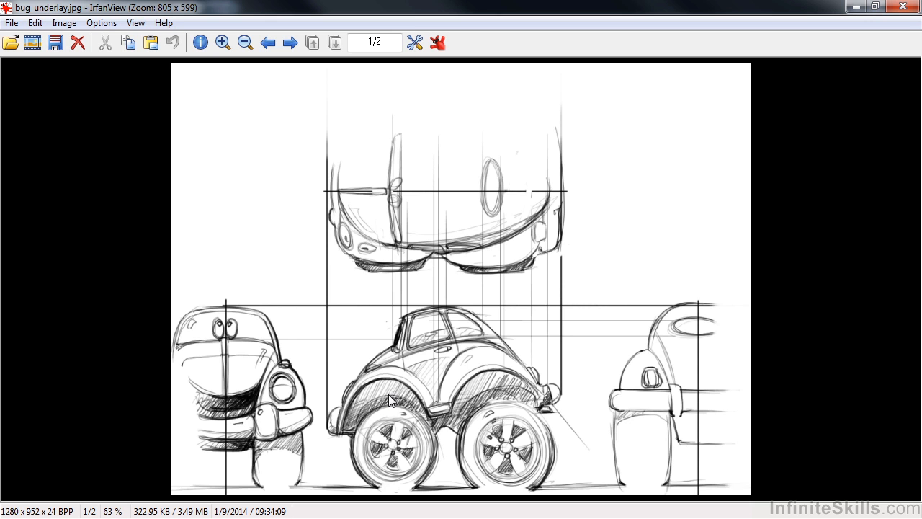
mouse_move(438, 371)
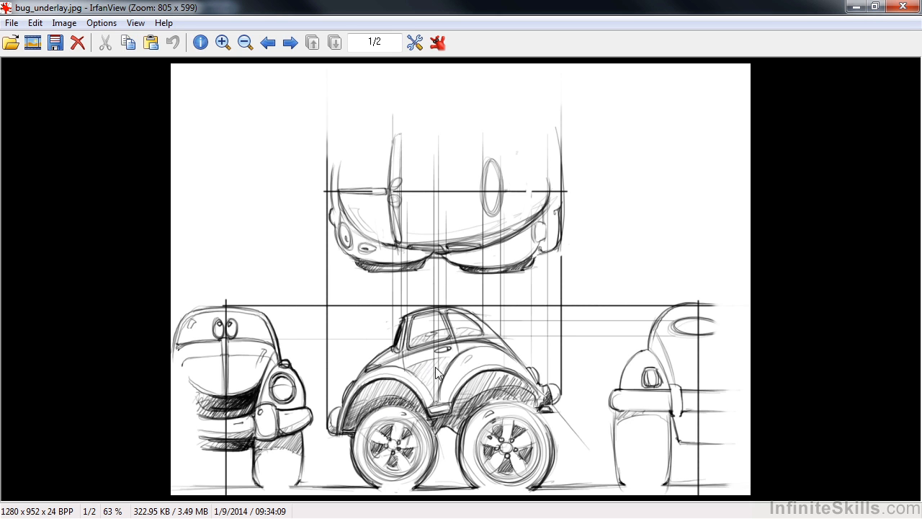
mouse_move(360, 401)
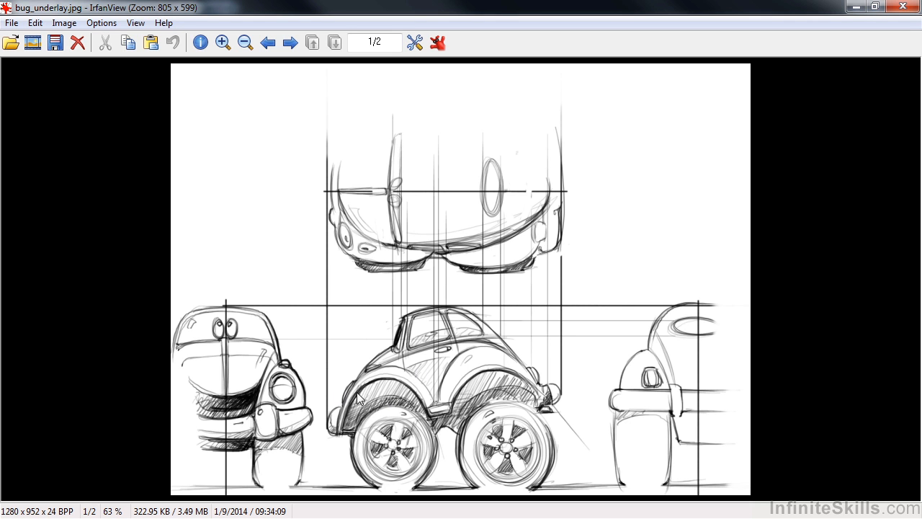
mouse_move(461, 404)
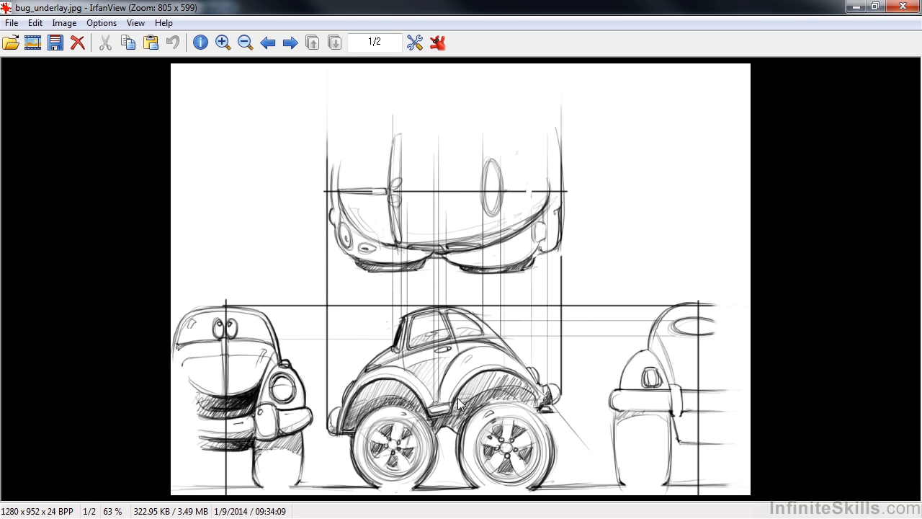
mouse_move(474, 396)
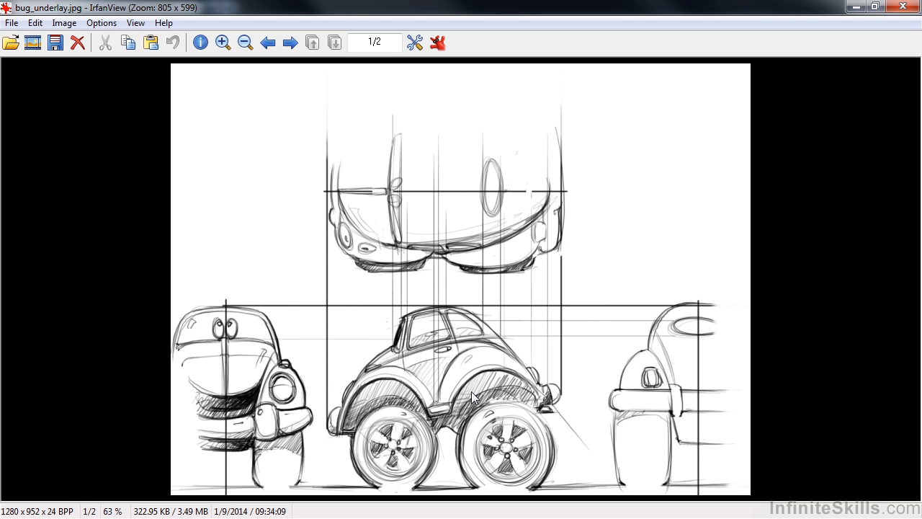
mouse_move(490, 395)
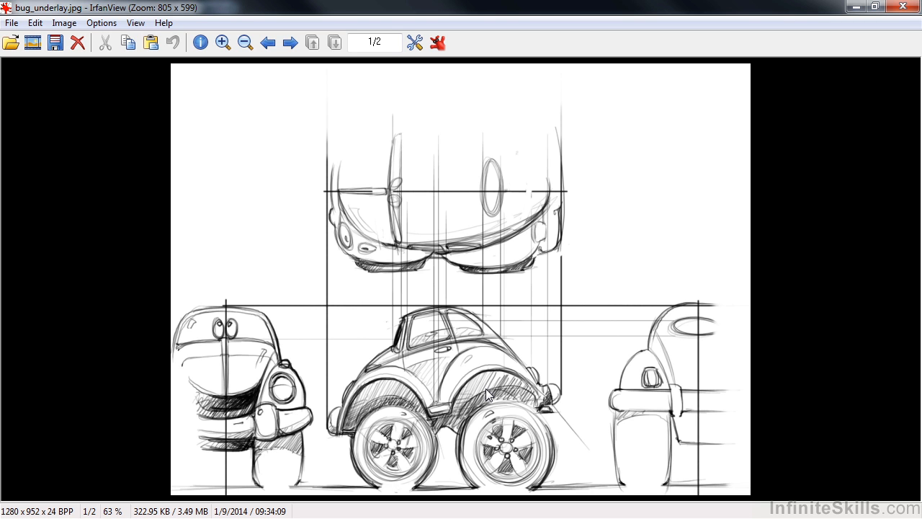
mouse_move(406, 364)
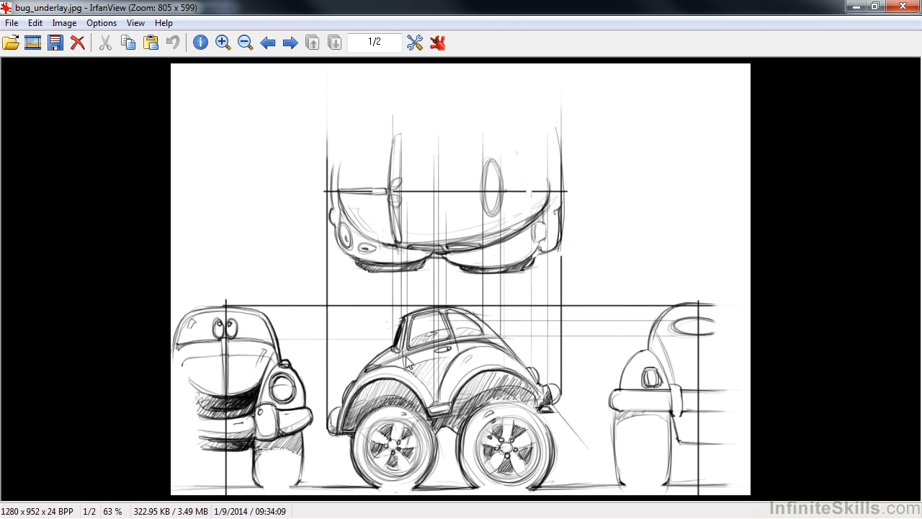
mouse_move(432, 376)
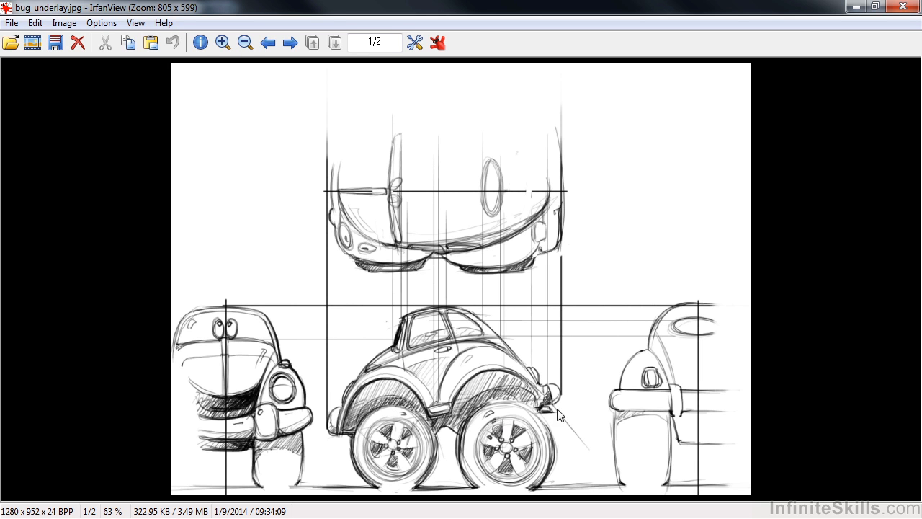
mouse_move(468, 383)
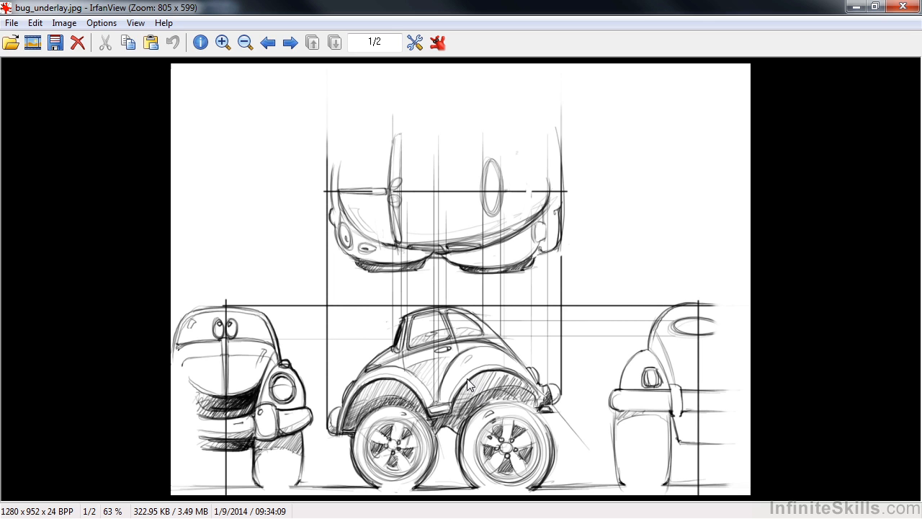
mouse_move(465, 378)
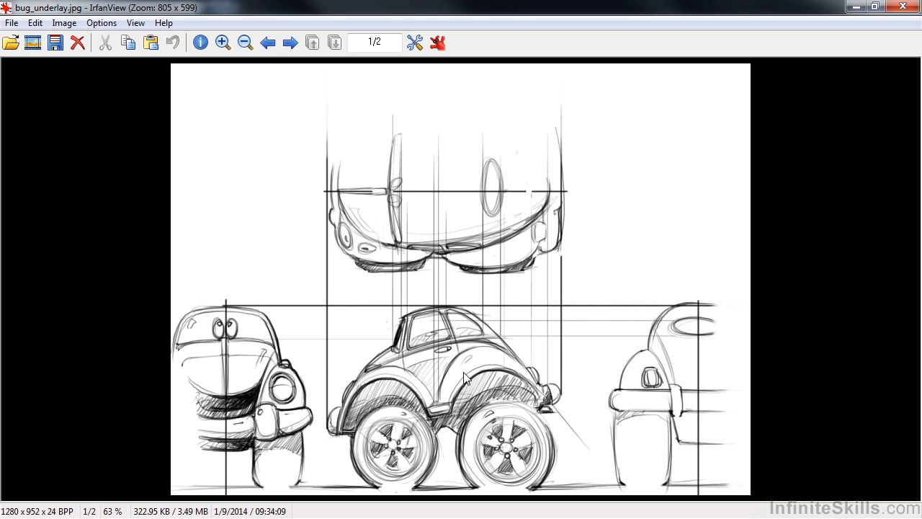
mouse_move(461, 375)
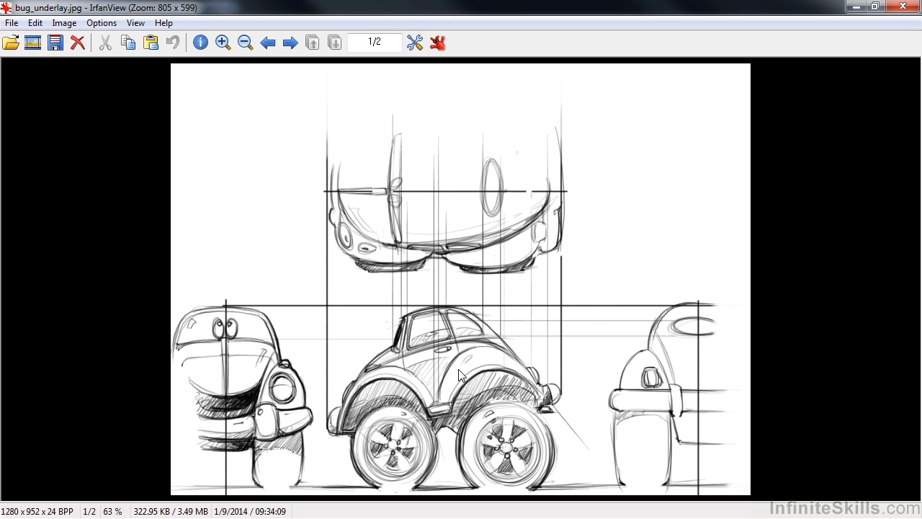
mouse_move(464, 381)
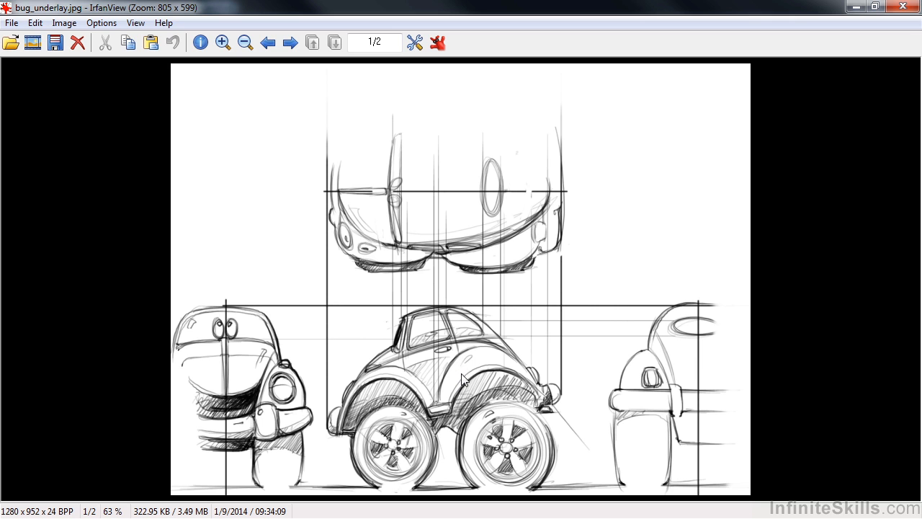
mouse_move(477, 305)
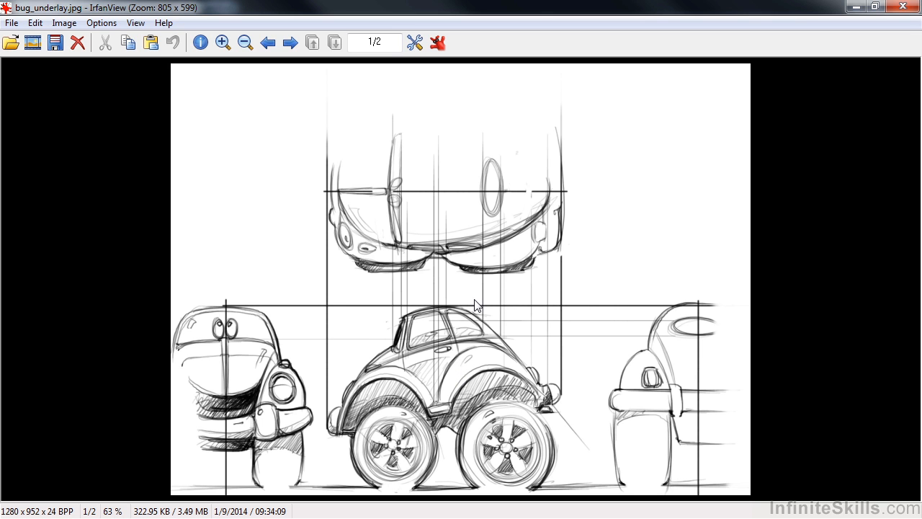
mouse_move(319, 325)
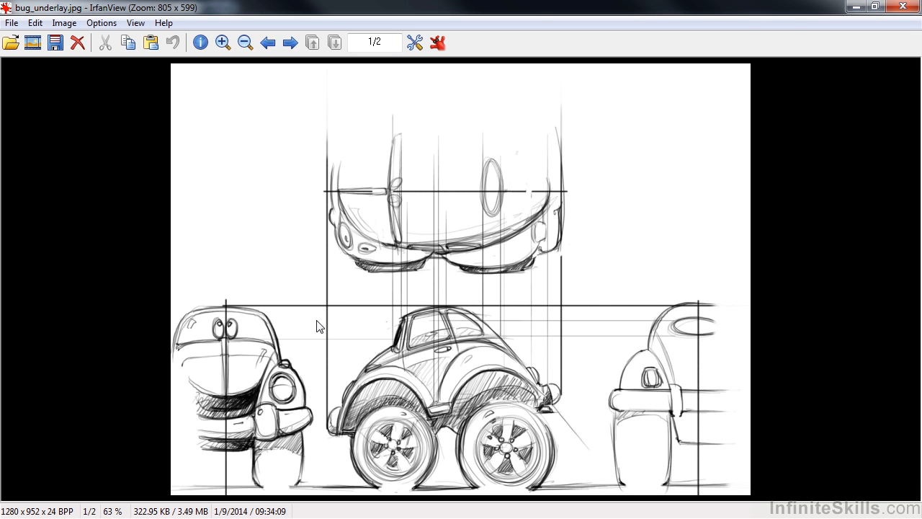
mouse_move(489, 193)
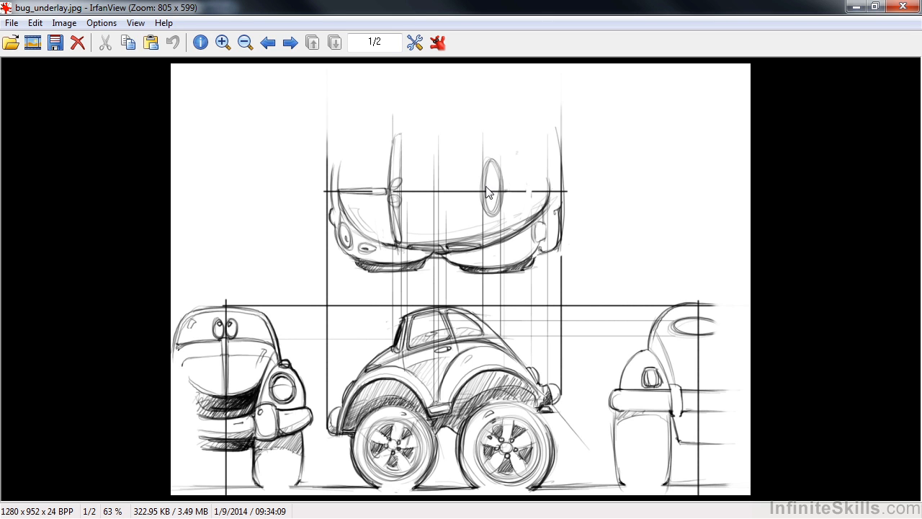
mouse_move(429, 372)
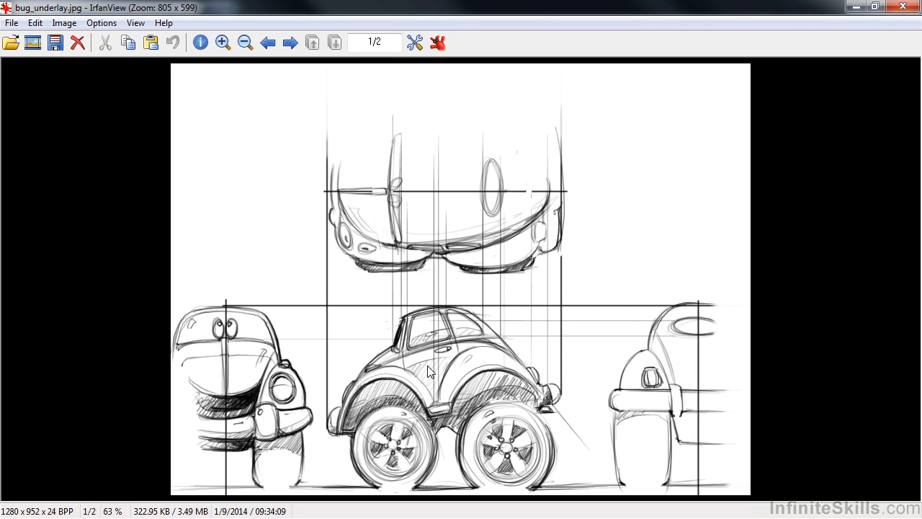
mouse_move(434, 366)
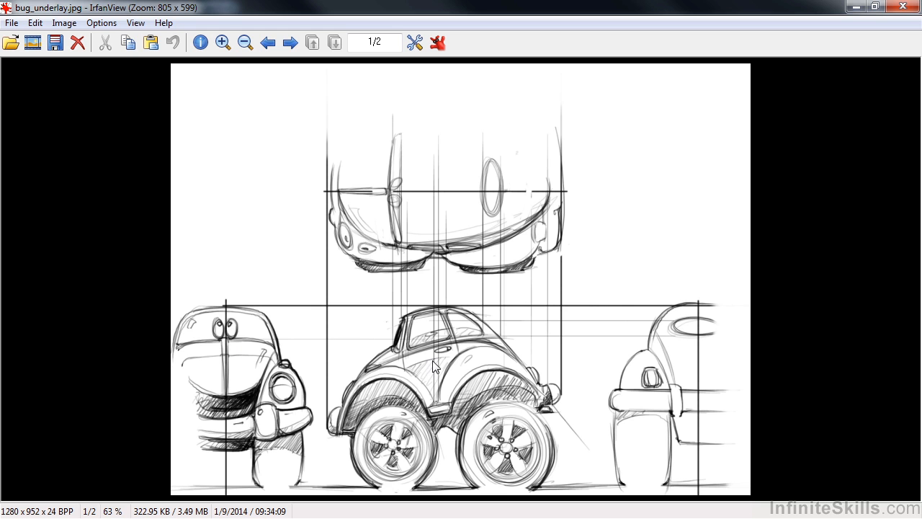
mouse_move(165, 395)
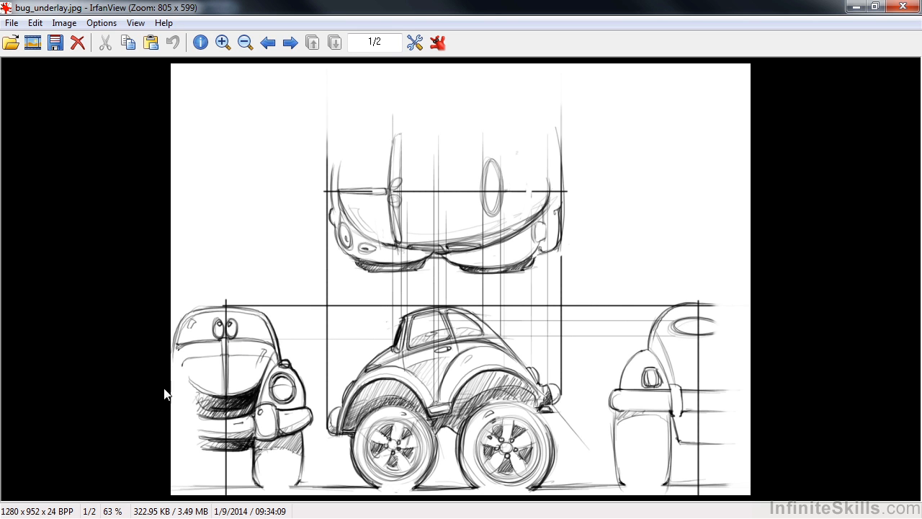
mouse_move(467, 343)
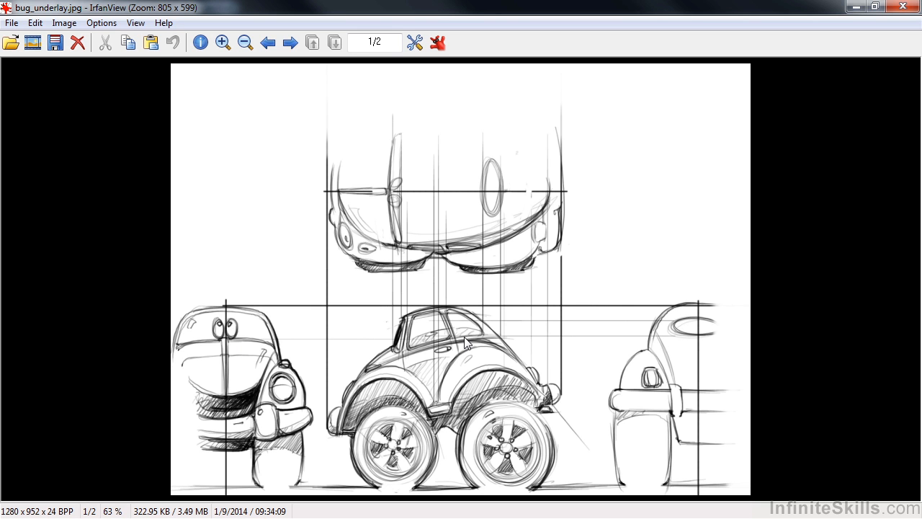
mouse_move(404, 372)
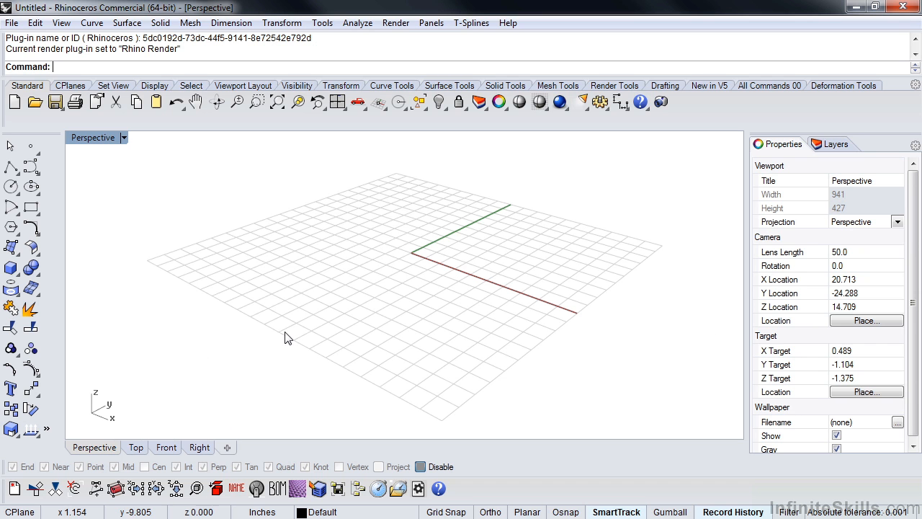
mouse_move(375, 225)
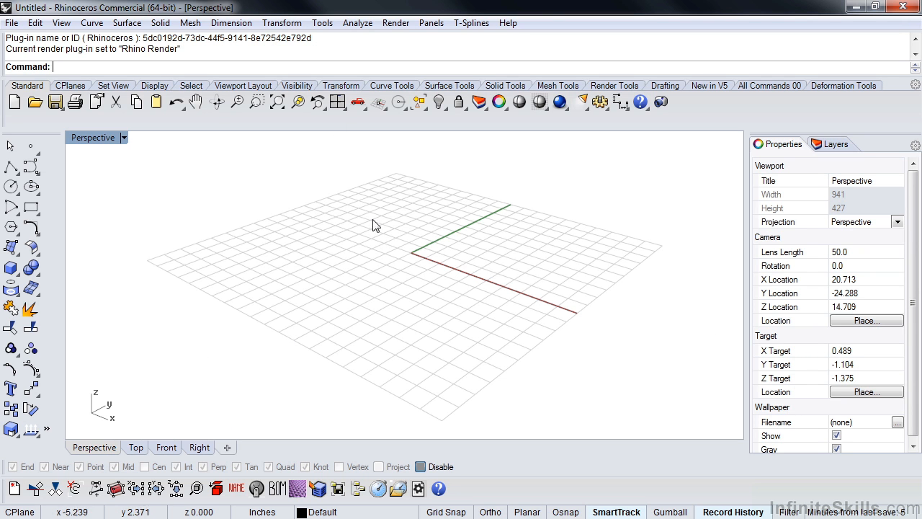
drag(375, 223, 406, 235)
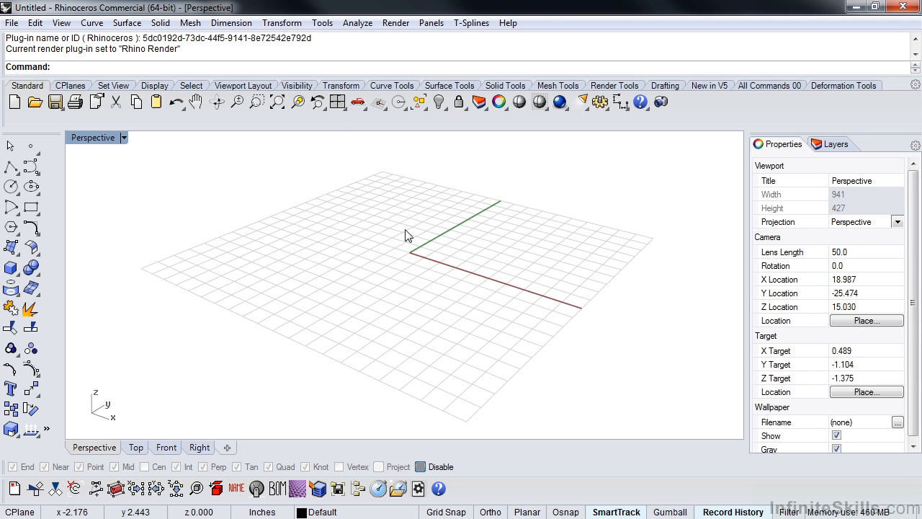
click(323, 23)
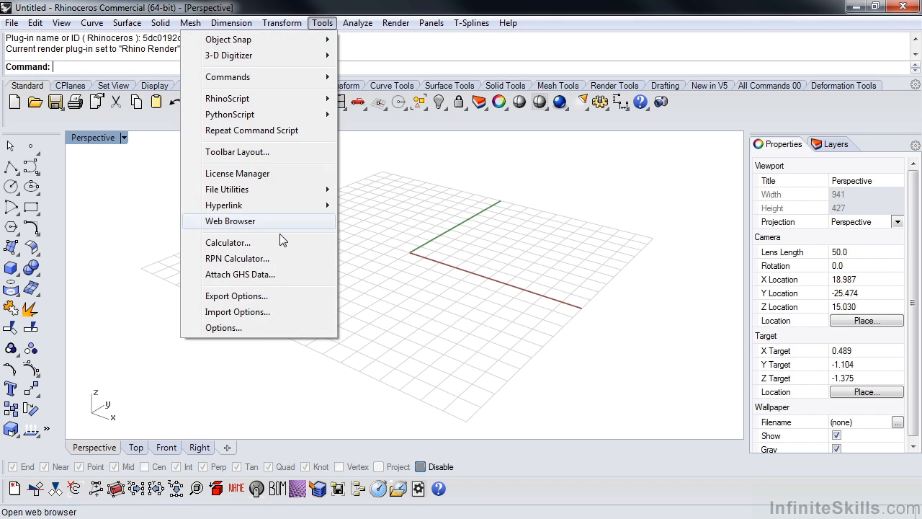
click(223, 329)
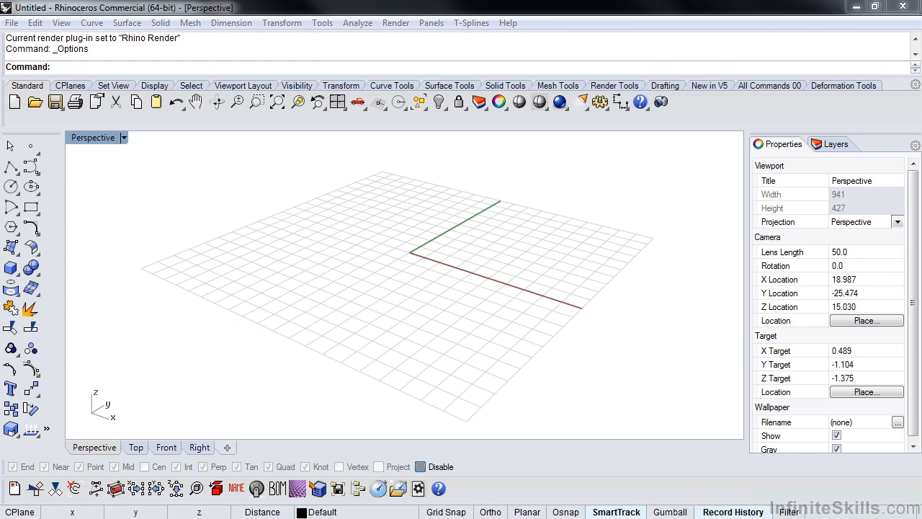
Step: In Document Properties > Units keep Inches, set absolute tolerance 0.01 and apply
click(236, 447)
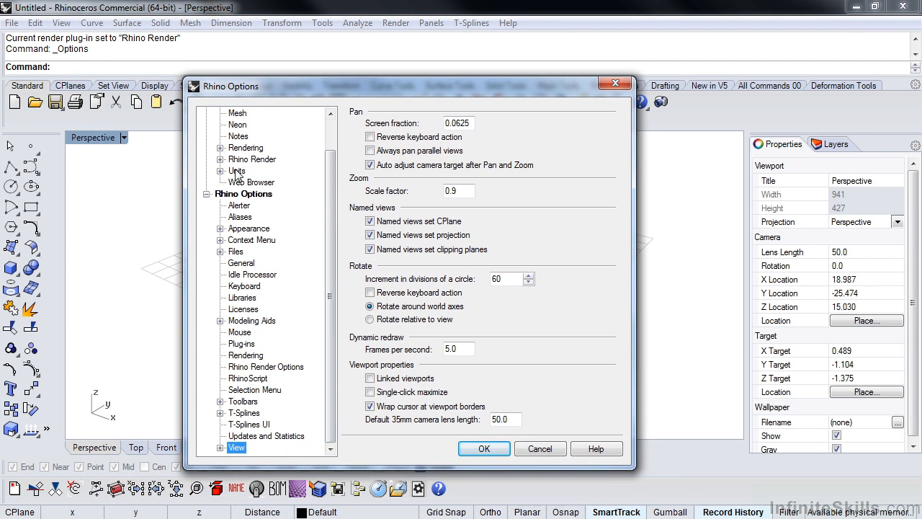
scroll(up, 3)
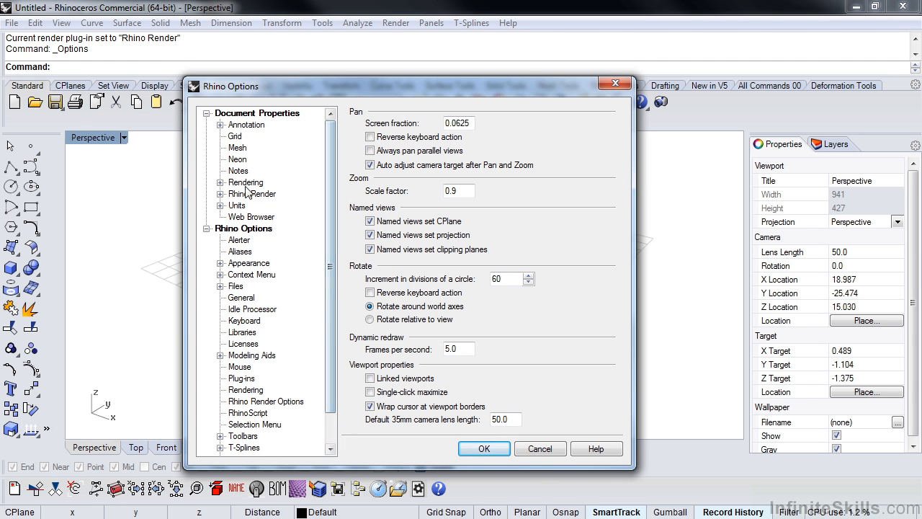
click(236, 205)
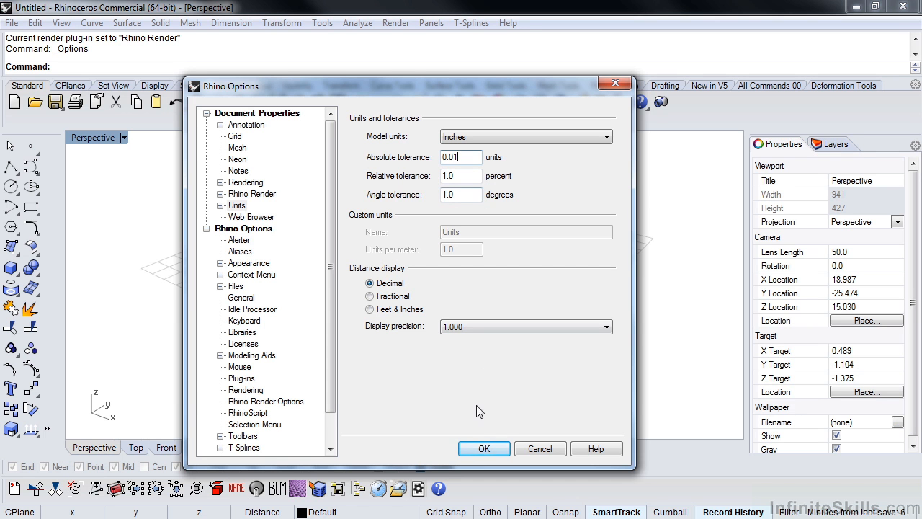
click(484, 449)
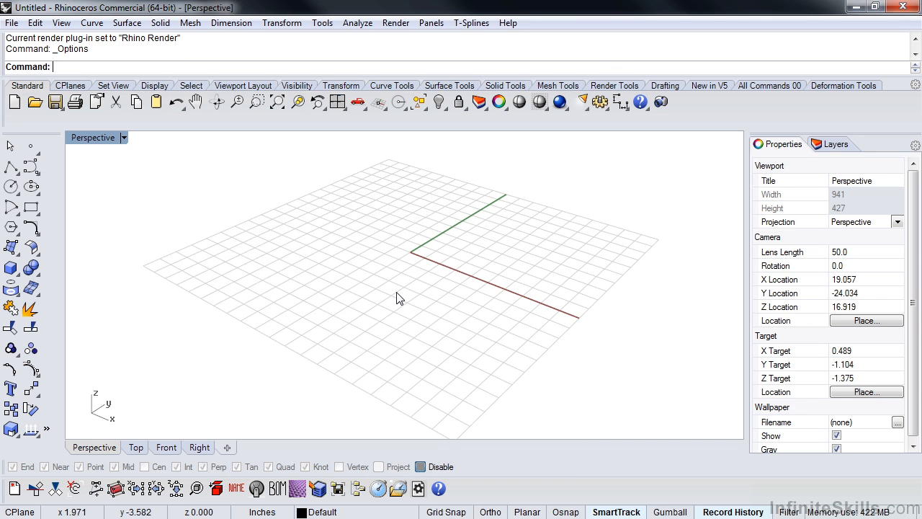
mouse_move(403, 294)
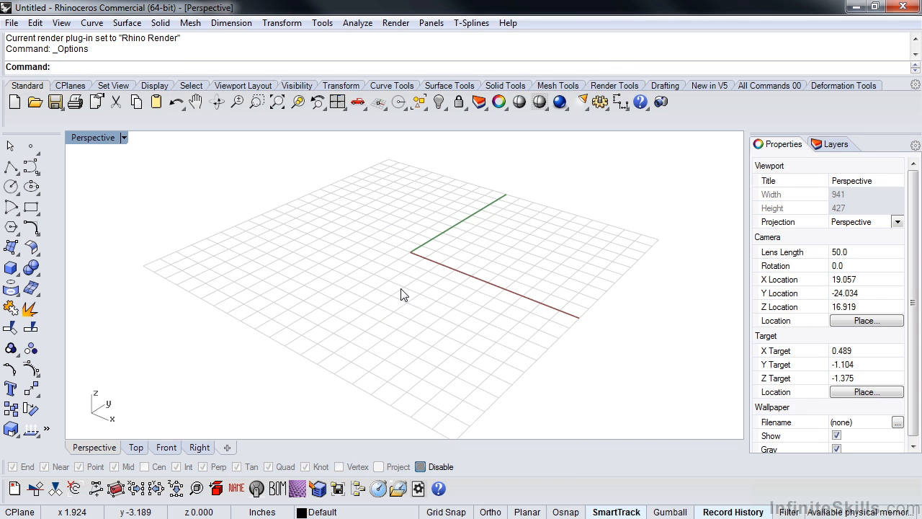